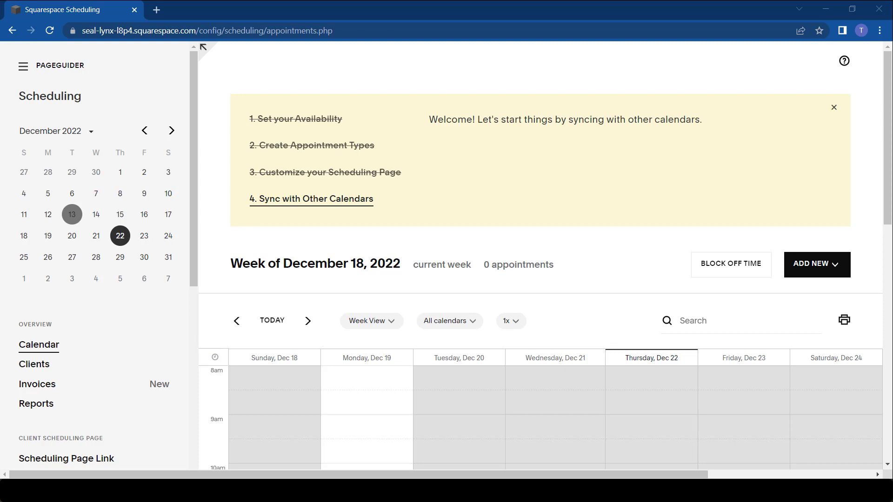
Go to Client Email notifications and bring up the Reminders page of the email settings.
scroll(down, 3)
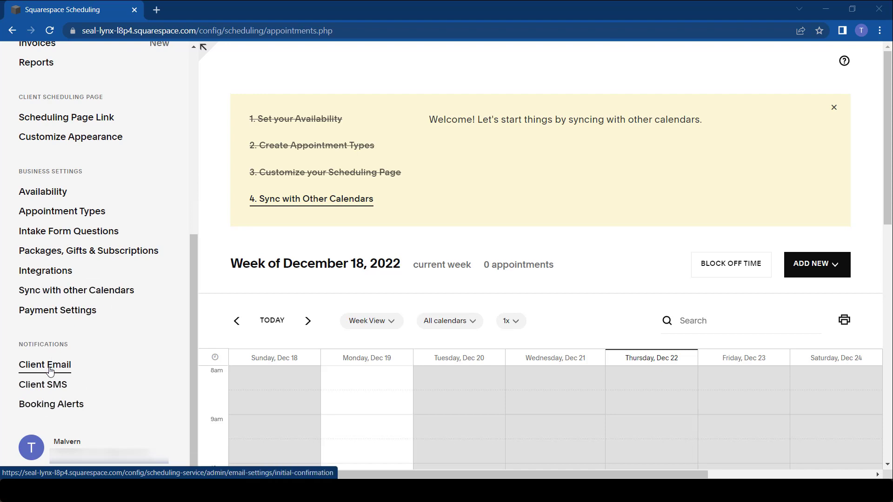
mouse_move(46, 384)
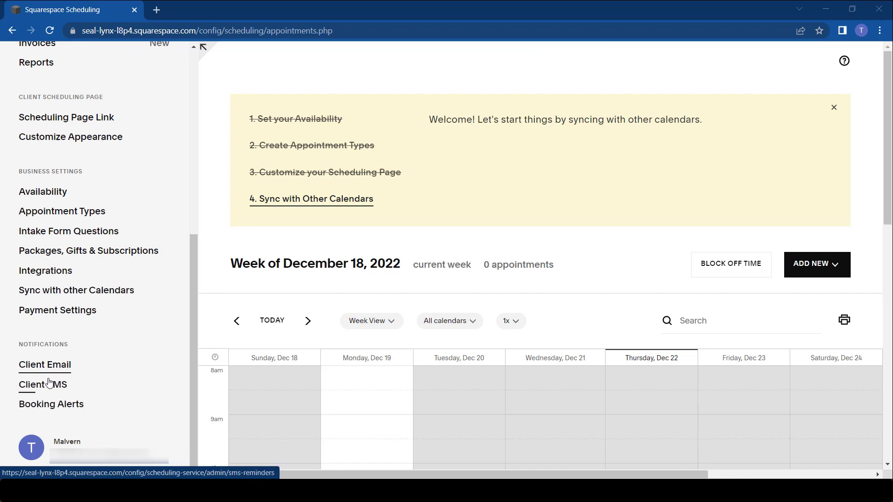
mouse_move(44, 364)
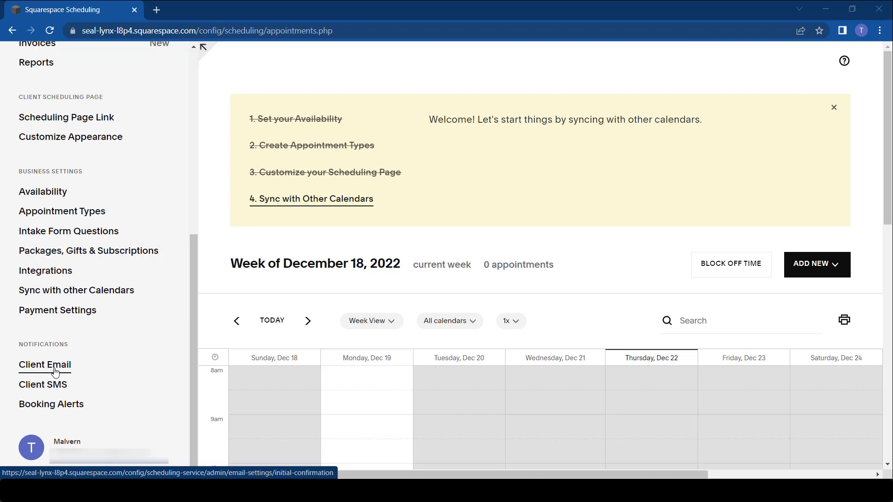
click(45, 365)
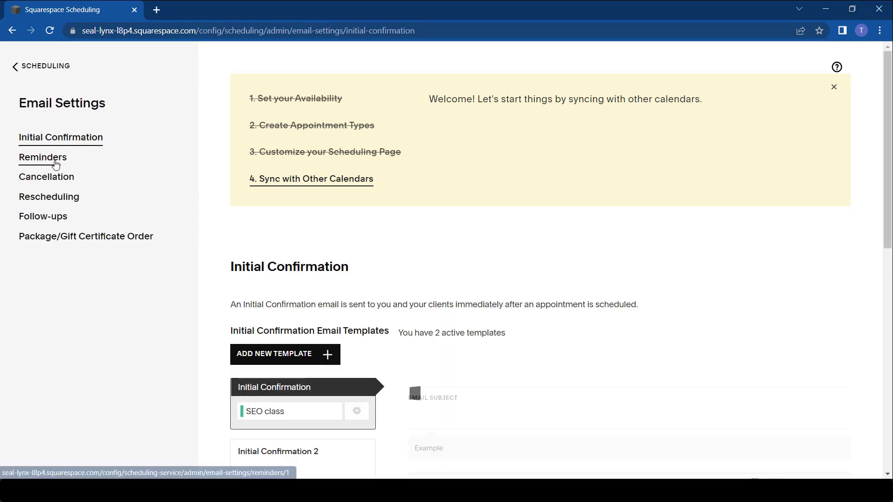
click(43, 157)
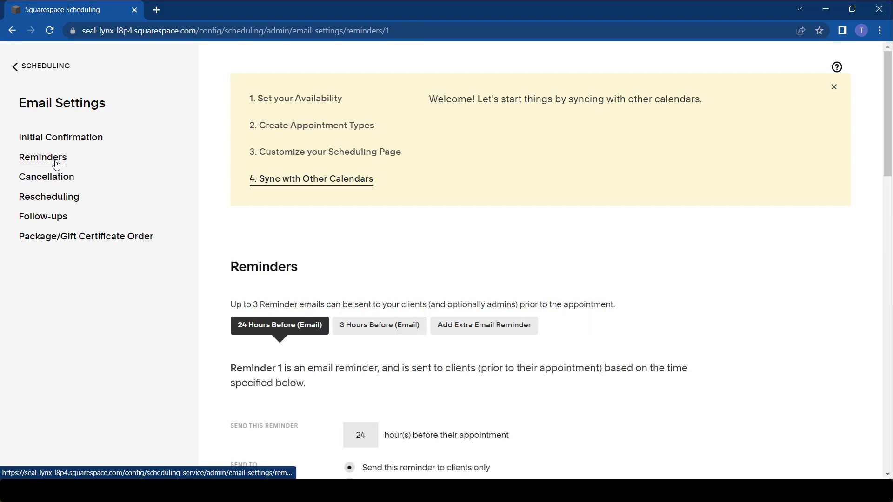
scroll(down, 3)
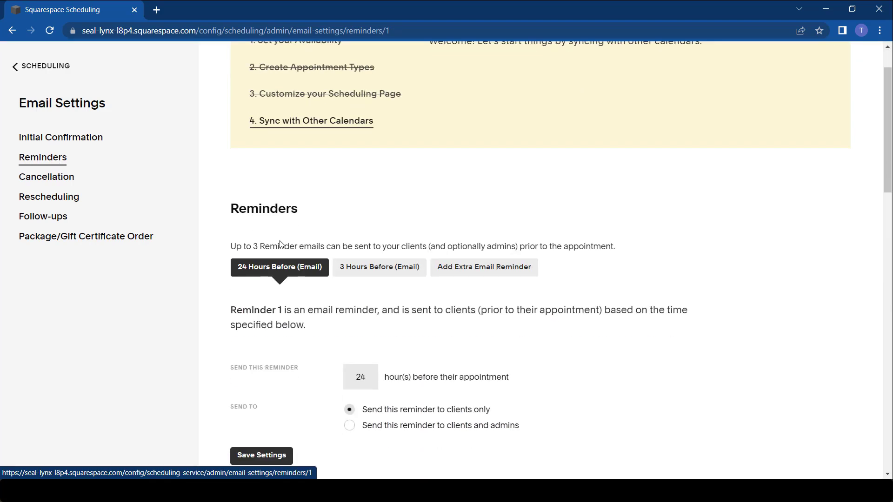
Add Reminder 3 set to 1 hour before the appointment.
scroll(down, 3)
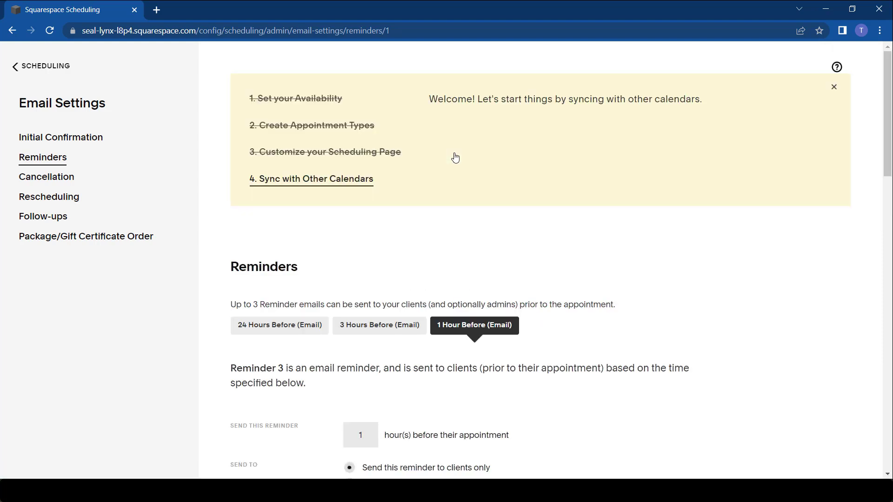
scroll(down, 3)
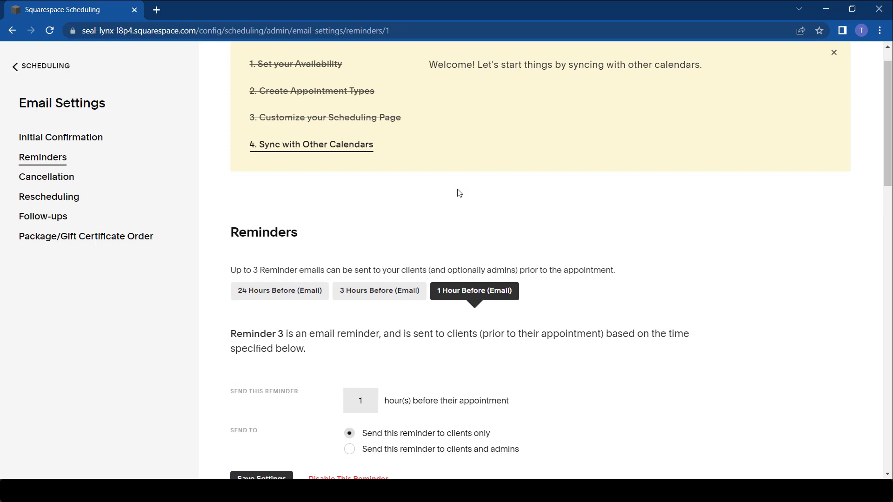
scroll(down, 3)
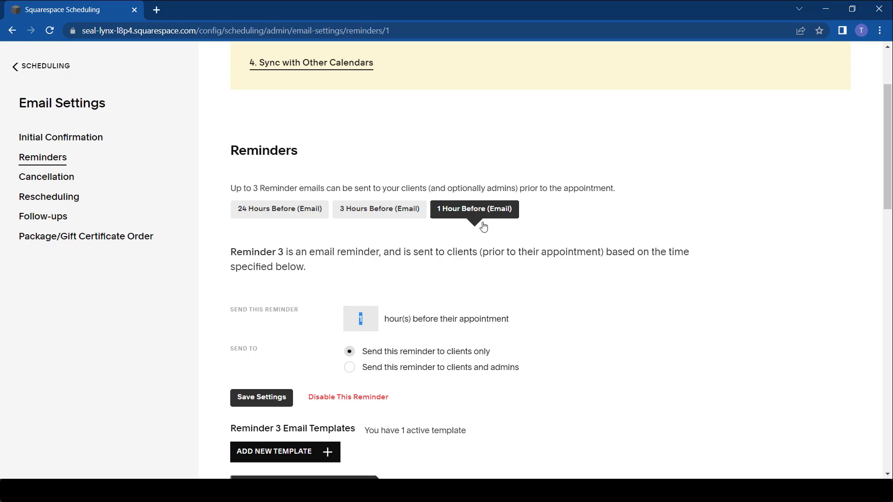
Send the 1-hour reminder to clients and admins and save the settings.
scroll(down, 3)
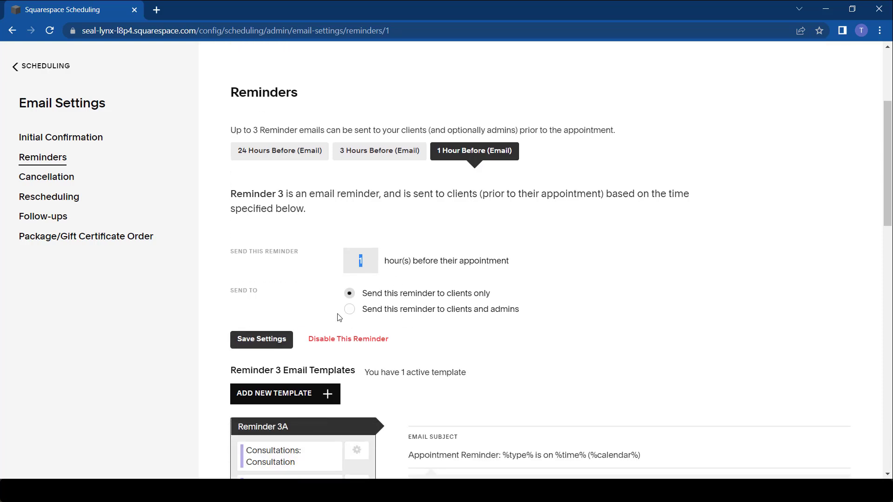
click(349, 308)
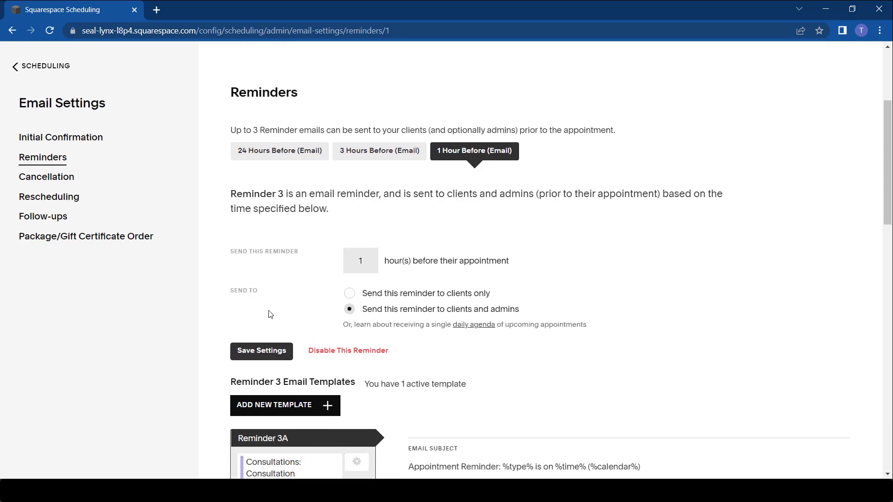
click(261, 350)
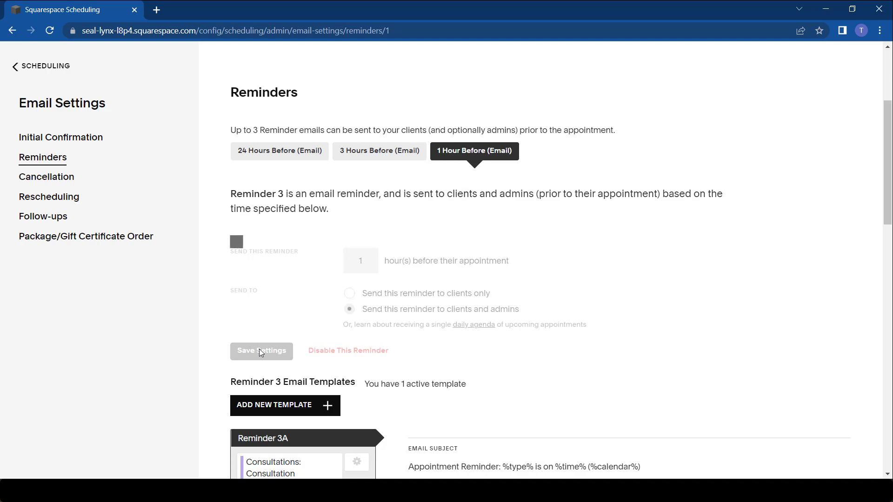
click(260, 351)
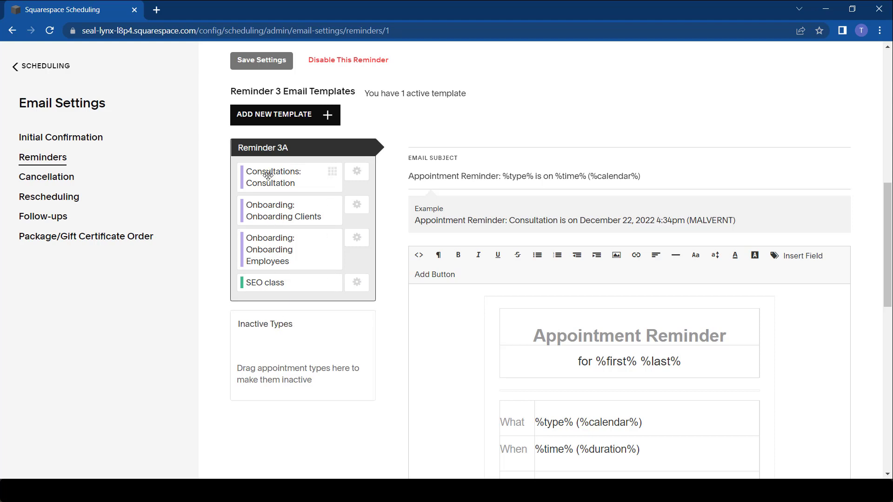
Move Consultation and both Onboarding types to Inactive so Reminder 3A covers only SEO class.
drag(289, 177, 289, 341)
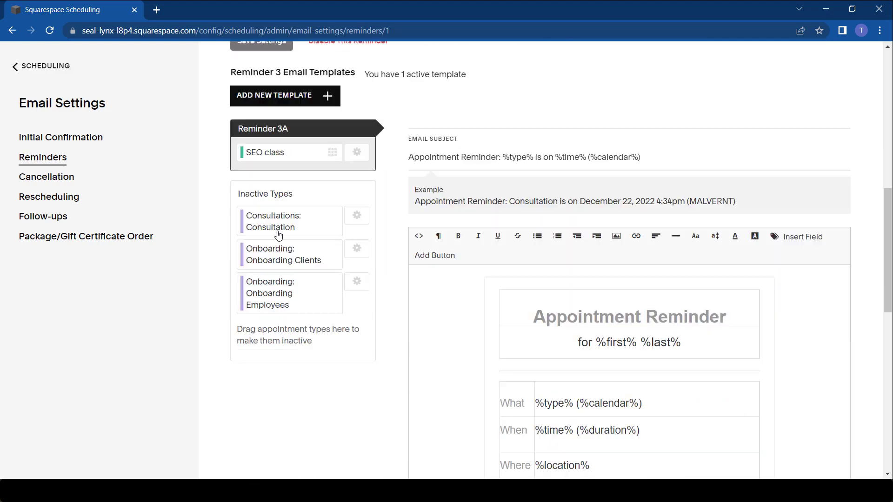
scroll(down, 3)
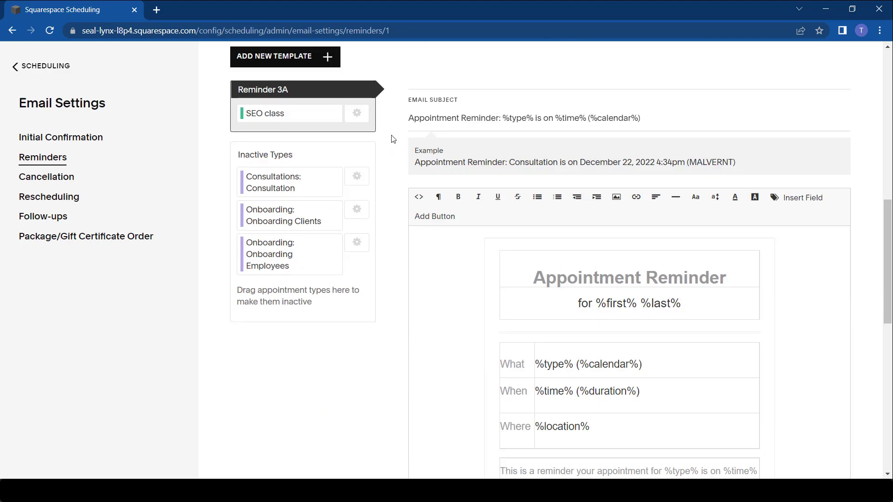
mouse_move(477, 156)
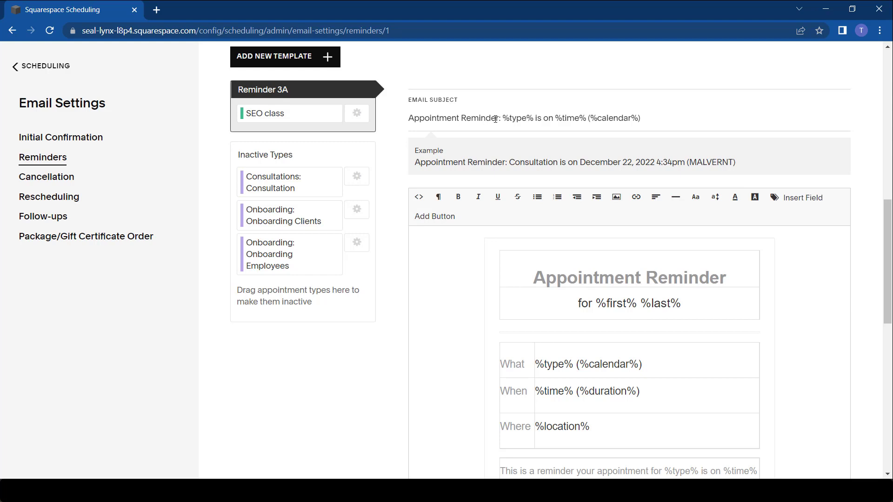
Append 'kindly check the following link :' to the end of the reminder paragraph.
scroll(down, 3)
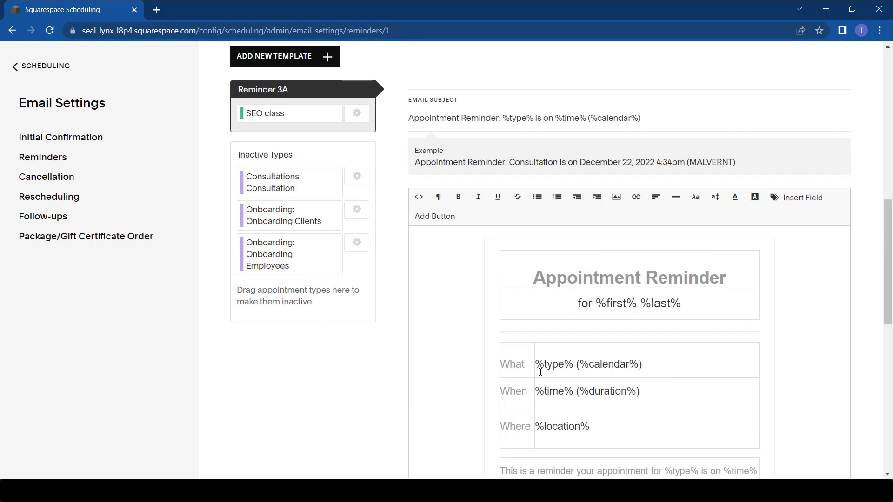
scroll(down, 3)
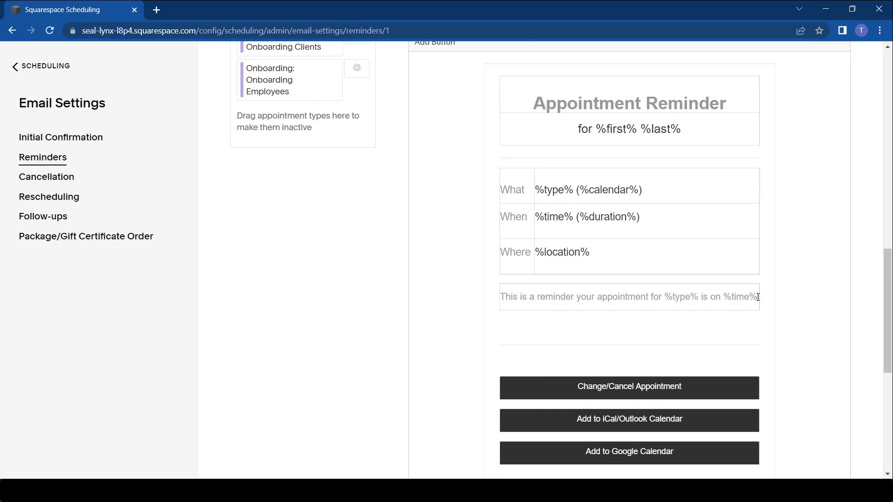
text(kindly check the following link :)
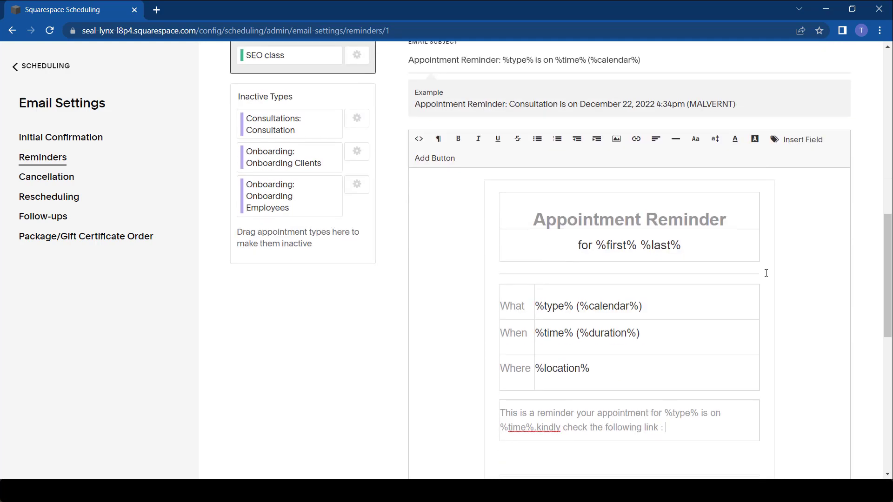
mouse_move(614, 174)
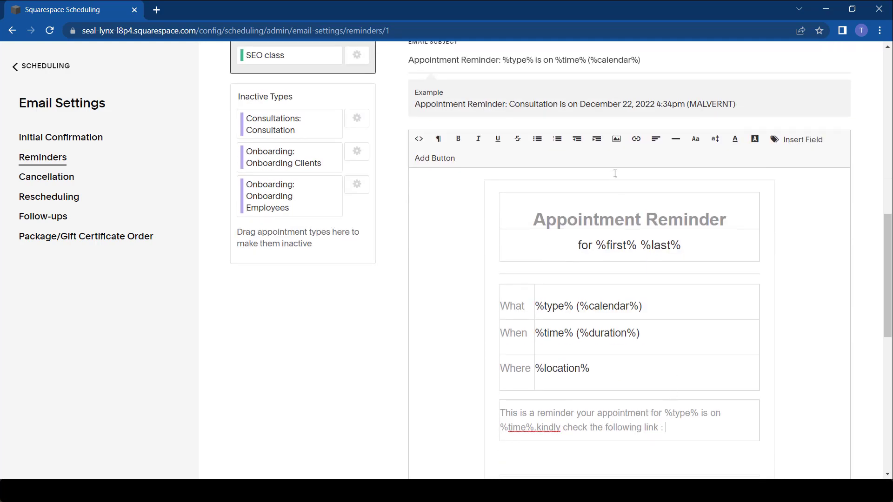
click(636, 138)
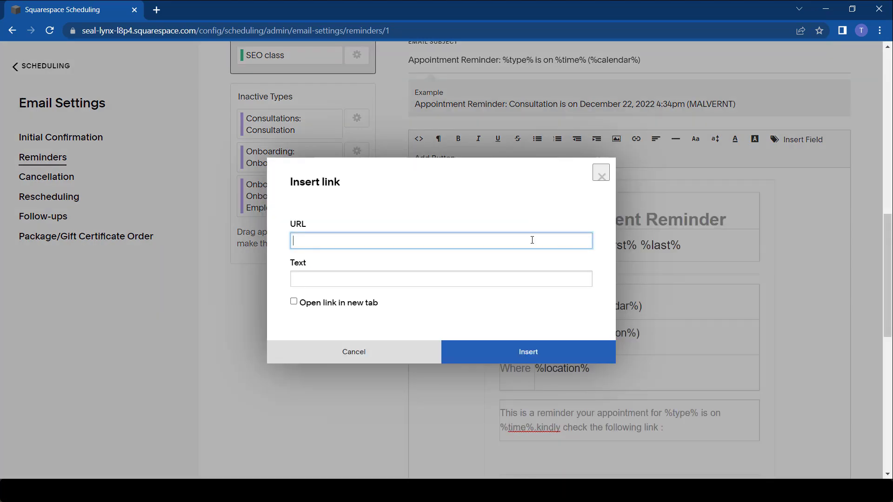
text(w)
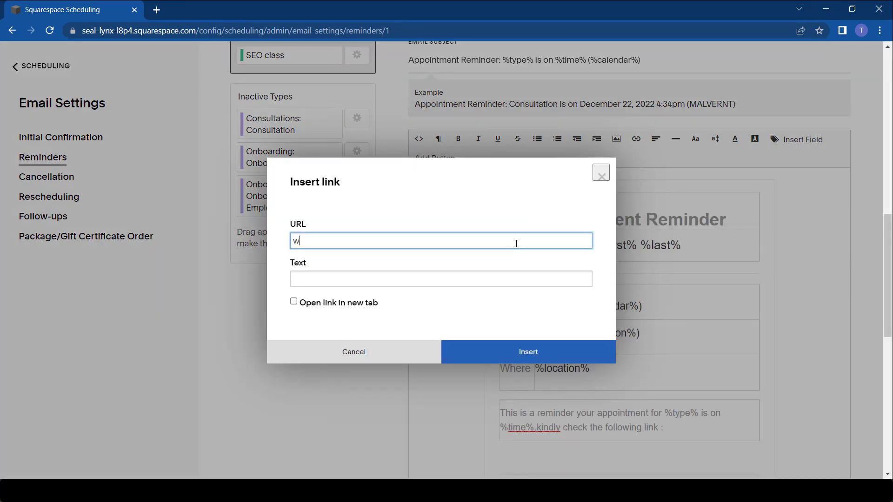
text(ww.udemy.com)
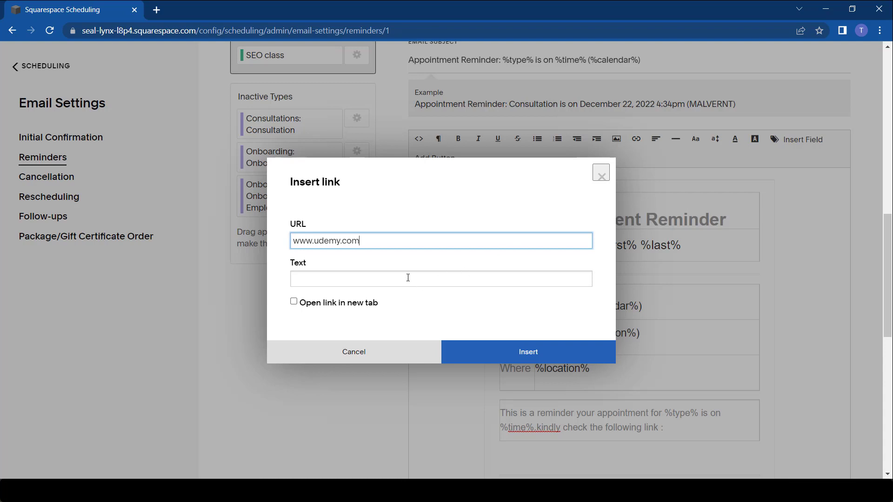
text(UDEMY COURSE)
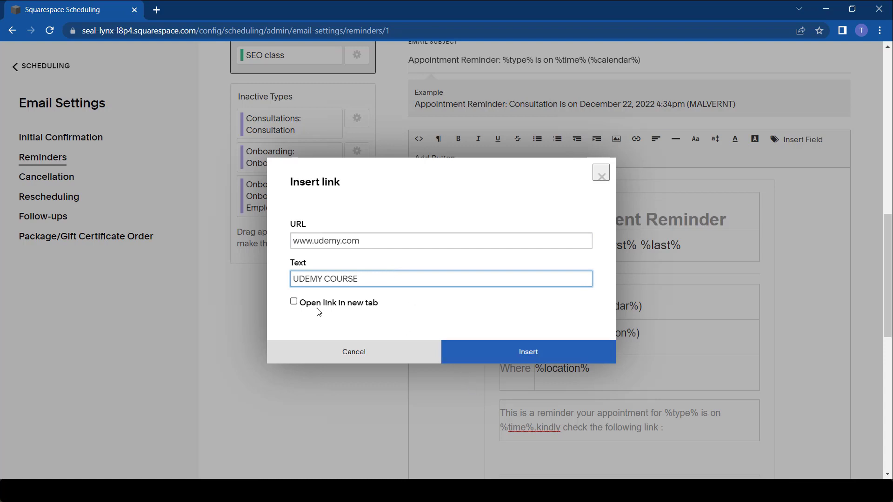
click(294, 301)
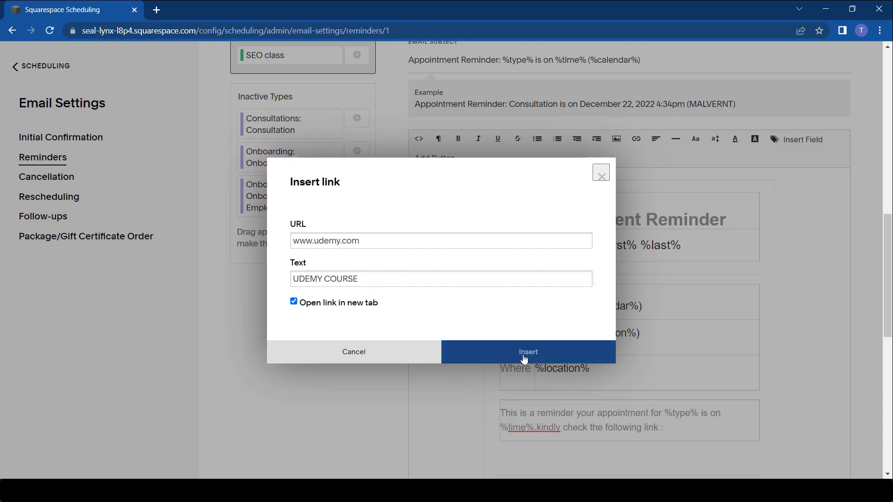
click(528, 351)
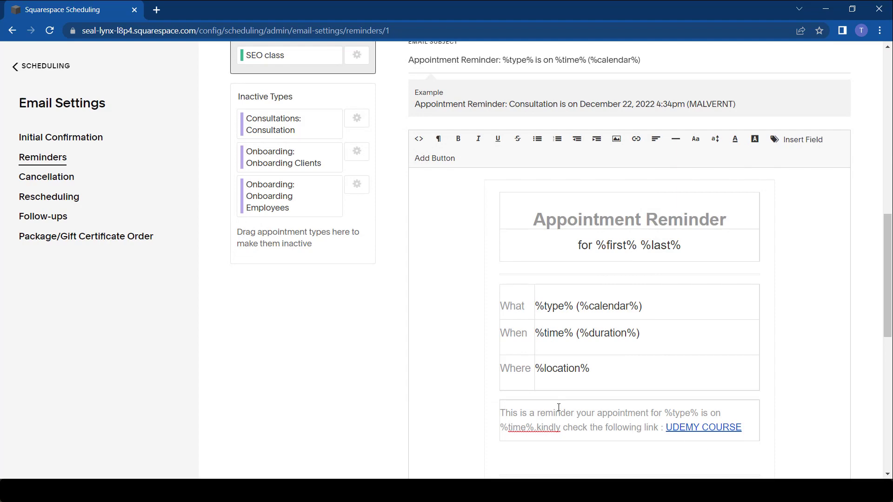